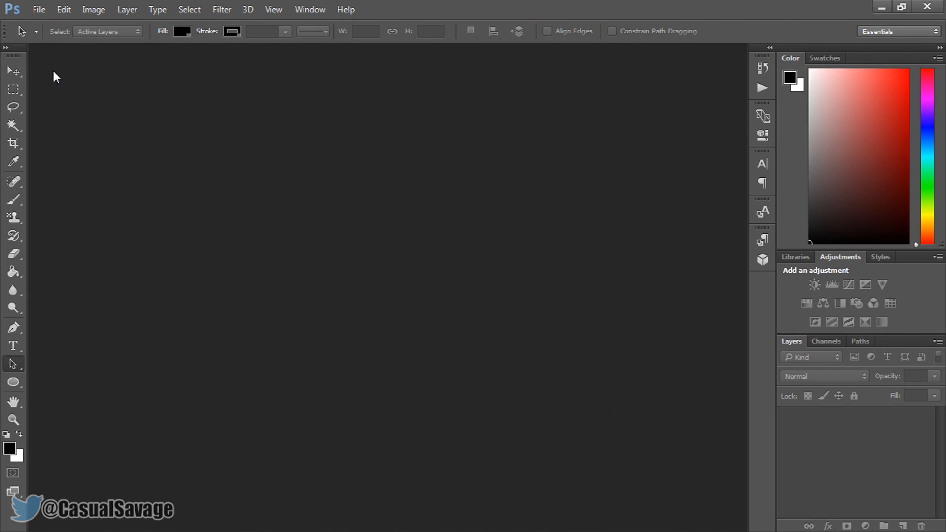
# - Open the File menu to begin a new document
pyautogui.click(39, 9)
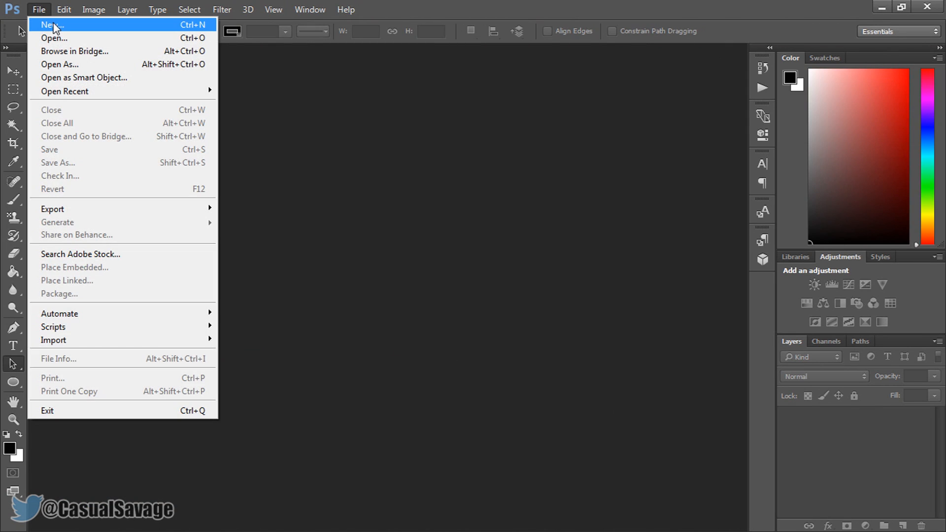
# - Create a new 1280x720 pixel document with a white background
pyautogui.click(51, 24)
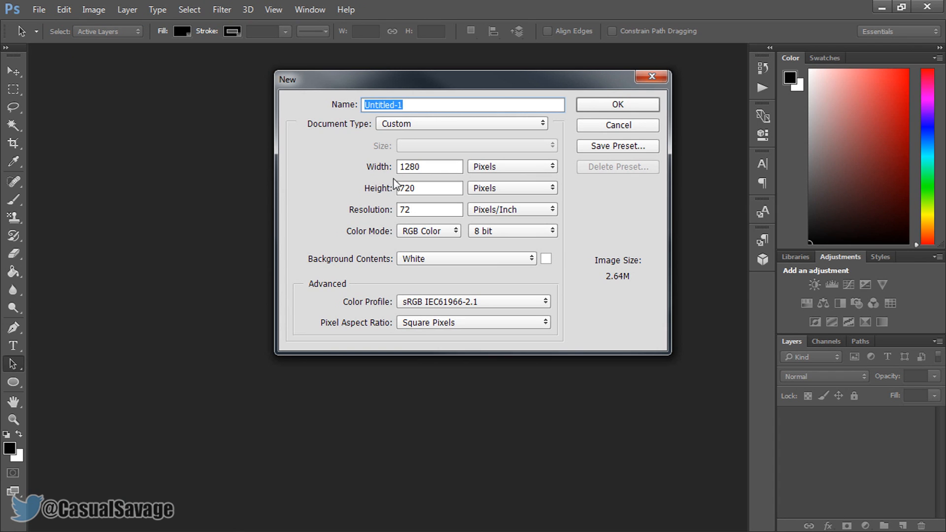
pyautogui.click(616, 104)
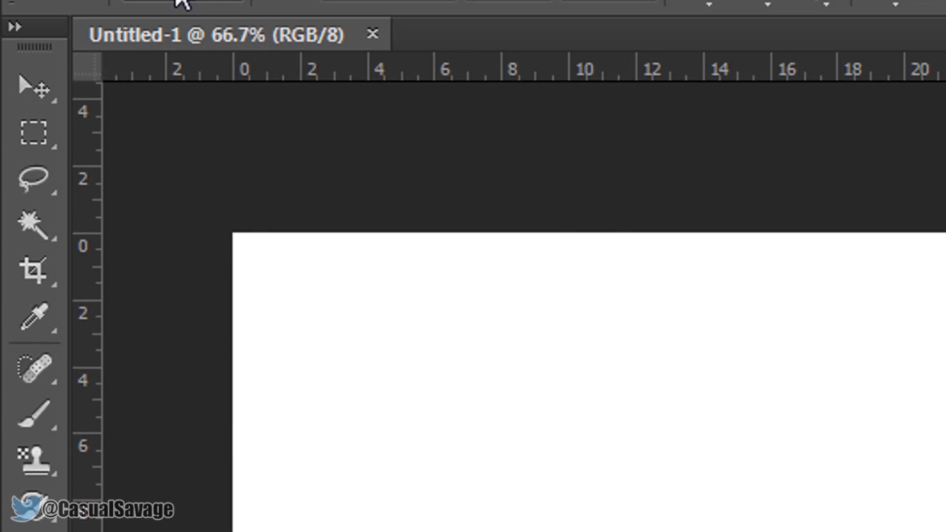
# - Add 'THIS IS HOW EASY IT IS TO' in bold 61 pt type along a circle path
pyautogui.click(175, 53)
pyautogui.write('THIS IS HOW EASY IT IS TO')
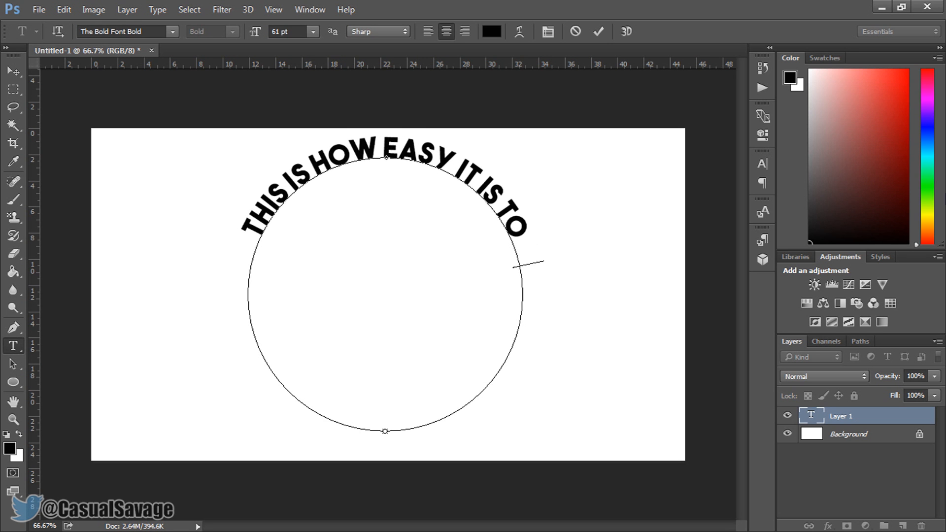
# - Type 'TYPE IN A CIRCLE IN PHOTOSHOP' on the path and set the text to 70 pt
pyautogui.write('TYPE IN A CIRCLE IN PHOTOSHOP')
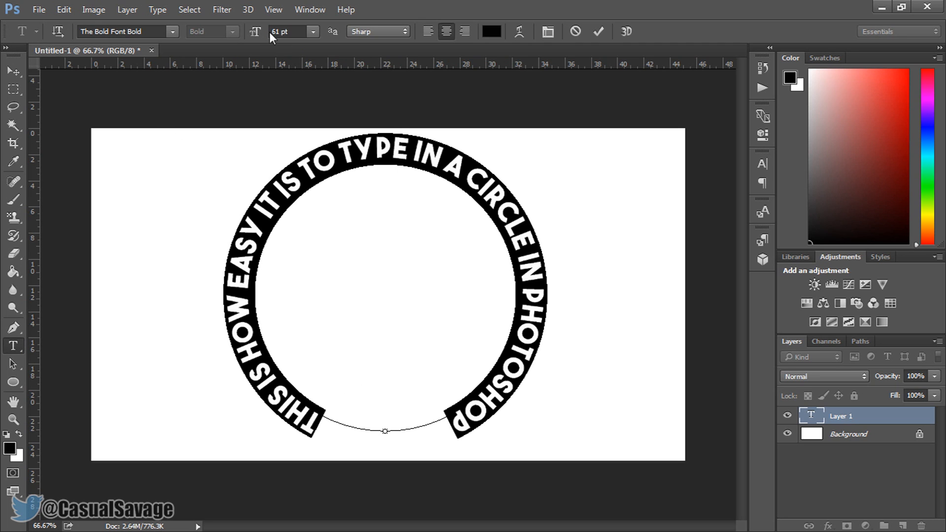
pyautogui.write('70')
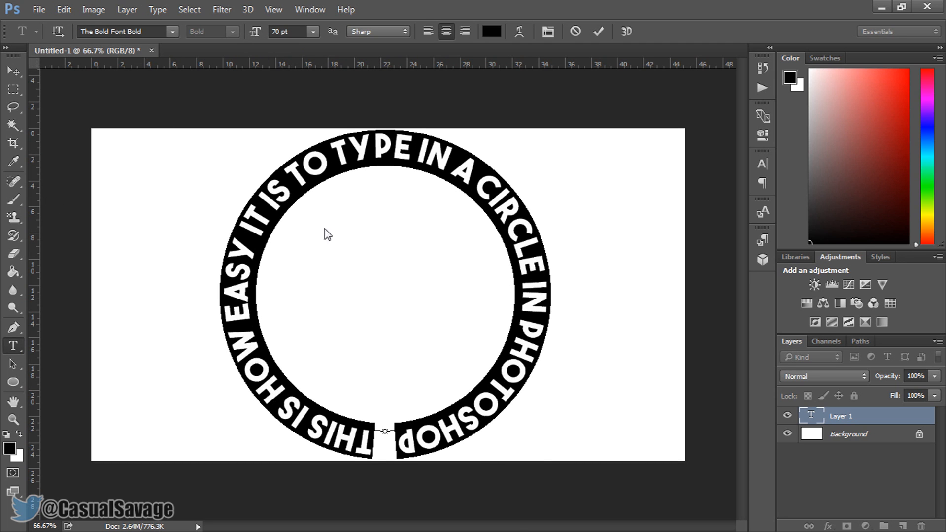